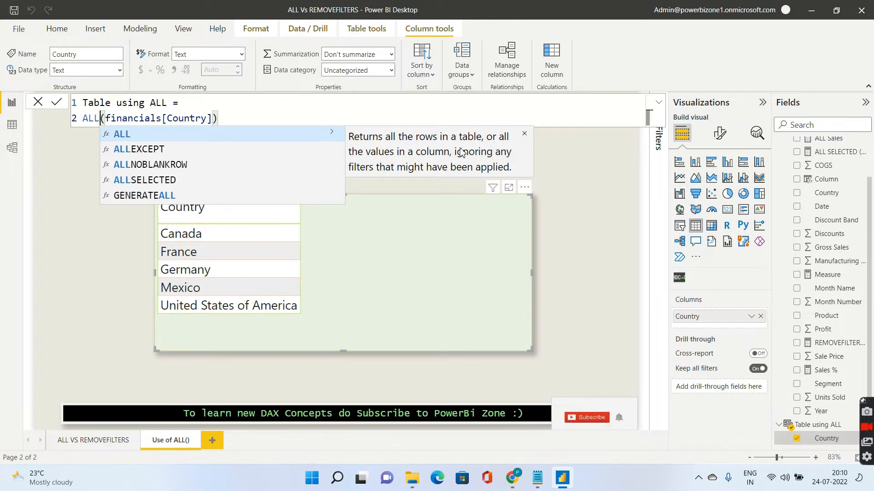
{"action": "mouse_move", "coordinate": [401, 159]}
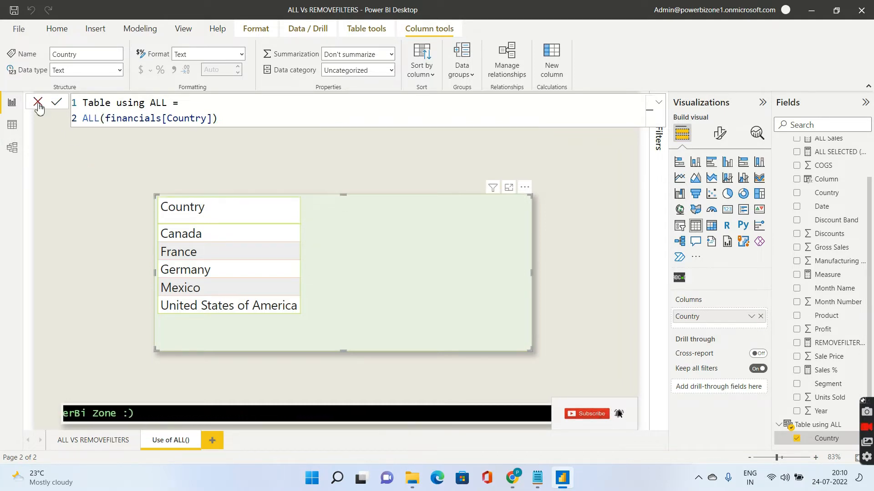
- Review the Table using ALL definition, then move to the ALL VS REMOVEFILTERS page
{"action": "left_click", "coordinate": [38, 103]}
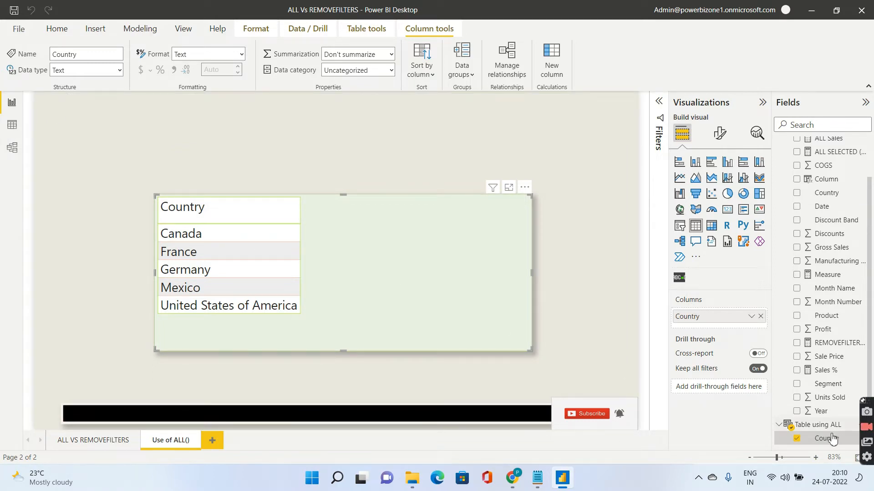
{"action": "left_click", "coordinate": [819, 425]}
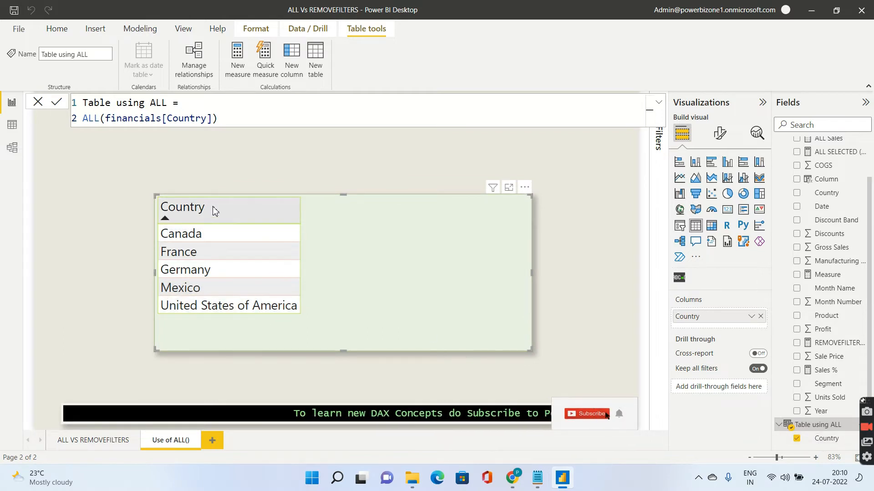
{"action": "mouse_move", "coordinate": [171, 218]}
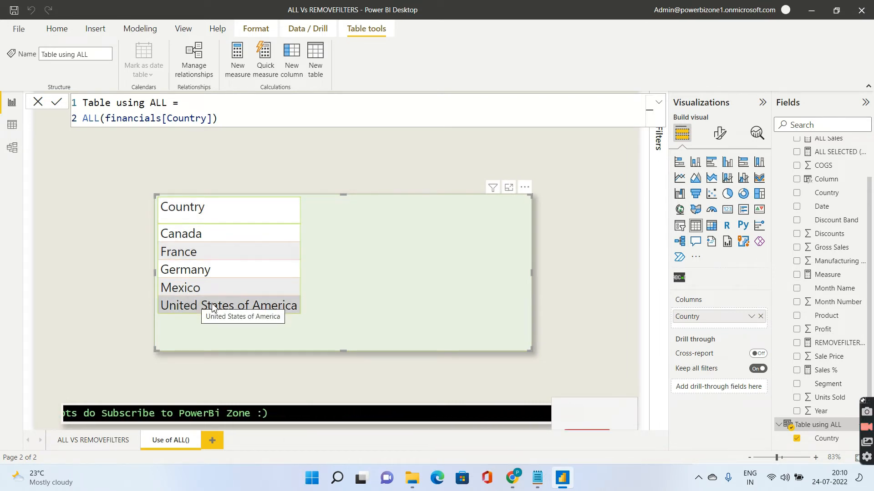
{"action": "mouse_move", "coordinate": [217, 207]}
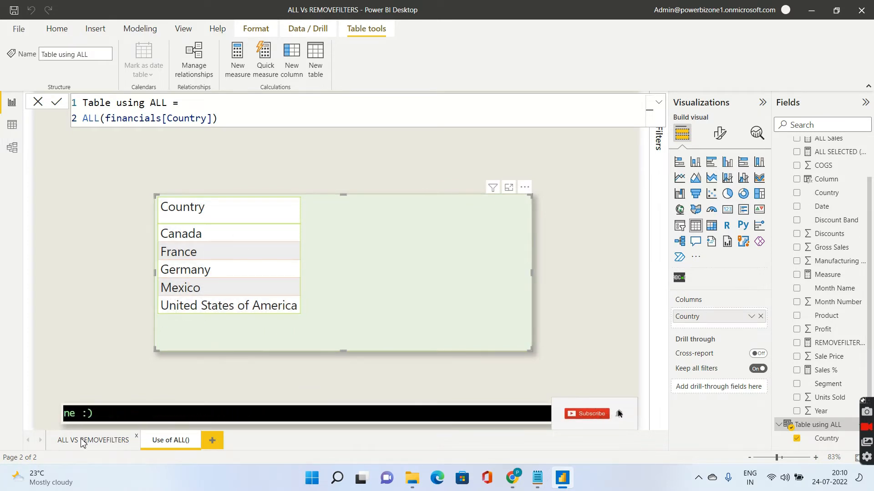
{"action": "left_click", "coordinate": [93, 440]}
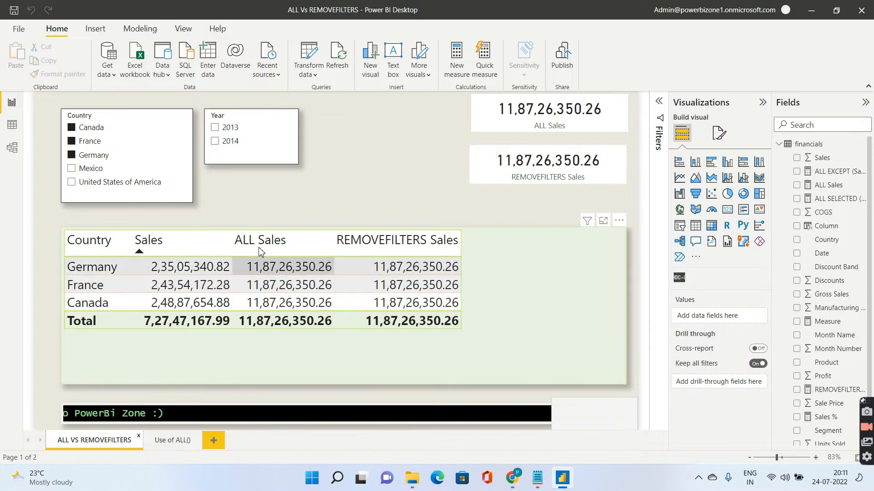
{"action": "mouse_move", "coordinate": [259, 240]}
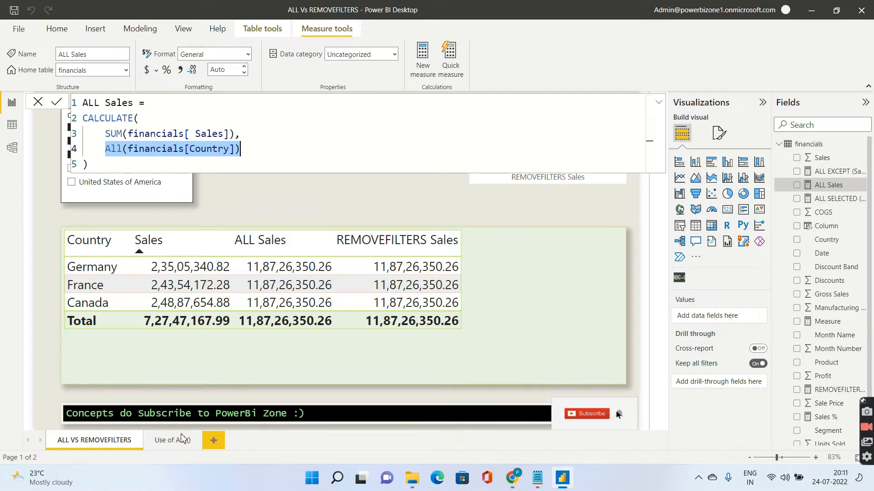
{"action": "mouse_move", "coordinate": [173, 440]}
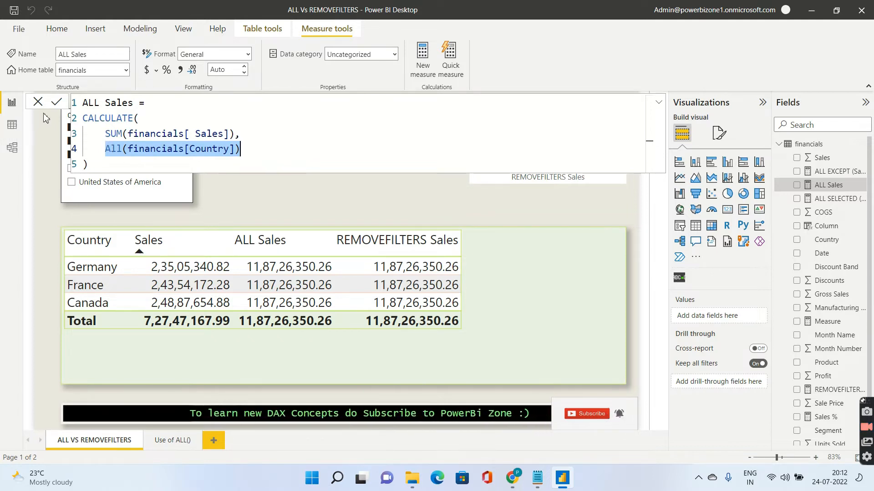
- Reopen the ALL Sales formula and highlight the ALL(Country) part of its SUM of Sales
{"action": "left_click", "coordinate": [56, 102]}
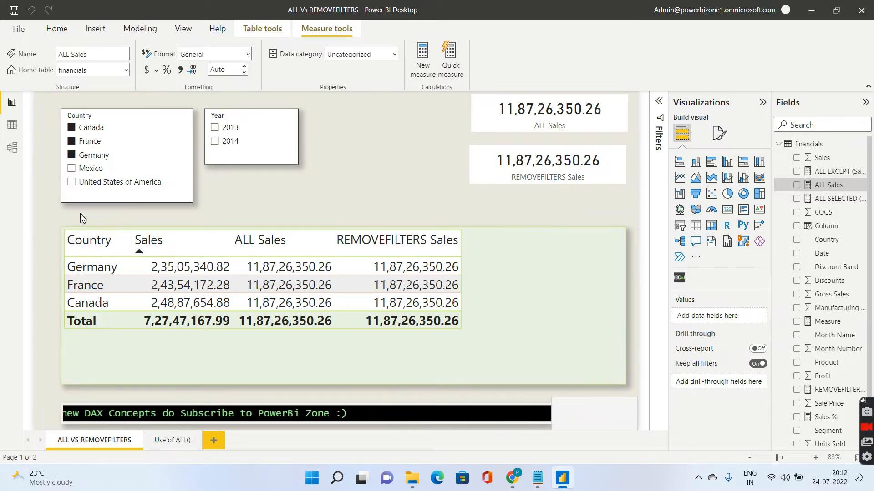
{"action": "mouse_move", "coordinate": [195, 239]}
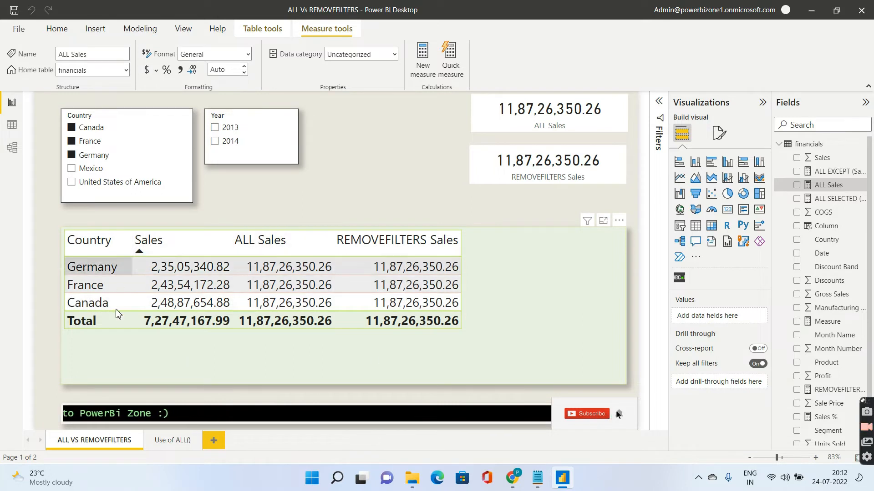
{"action": "mouse_move", "coordinate": [157, 167]}
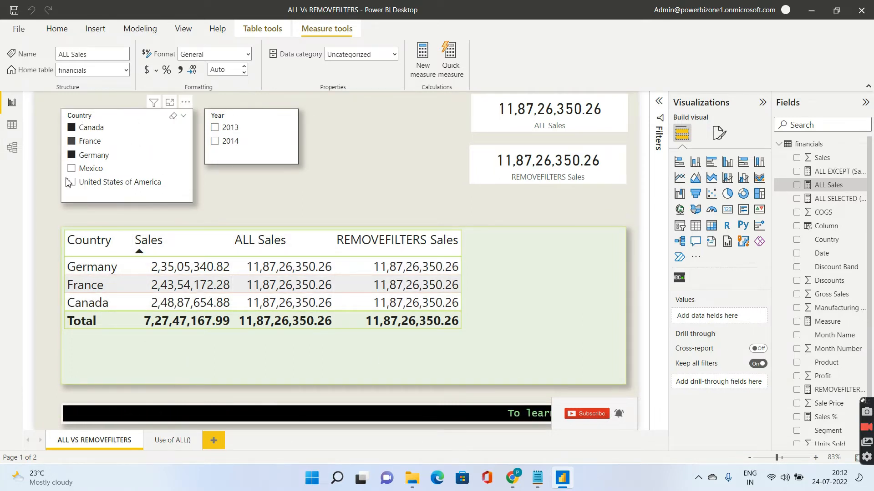
{"action": "mouse_move", "coordinate": [121, 206]}
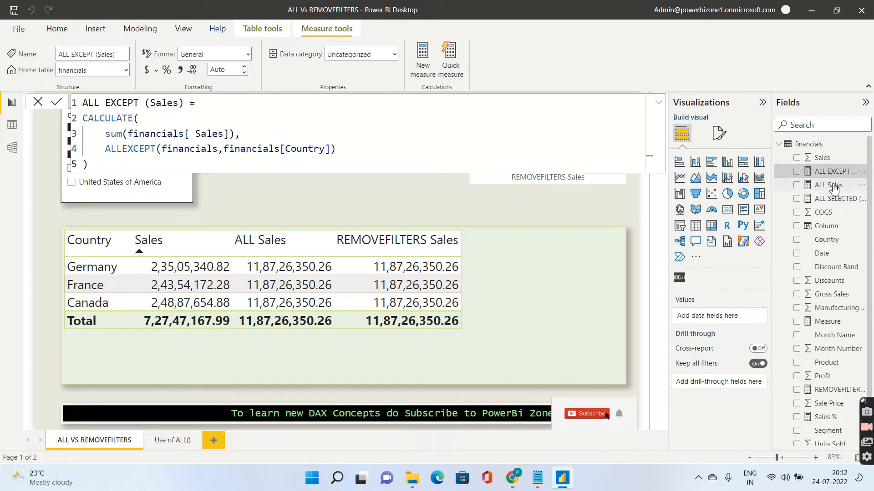
{"action": "left_click", "coordinate": [828, 184]}
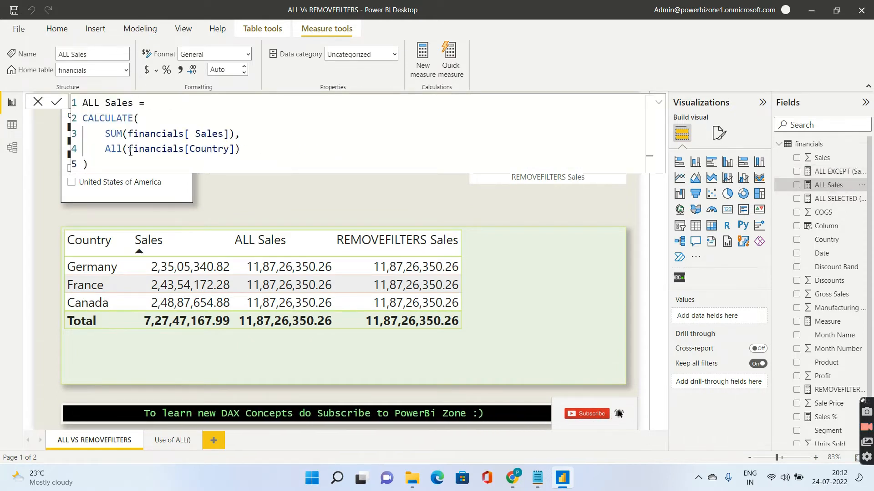
{"action": "double_click", "coordinate": [178, 149]}
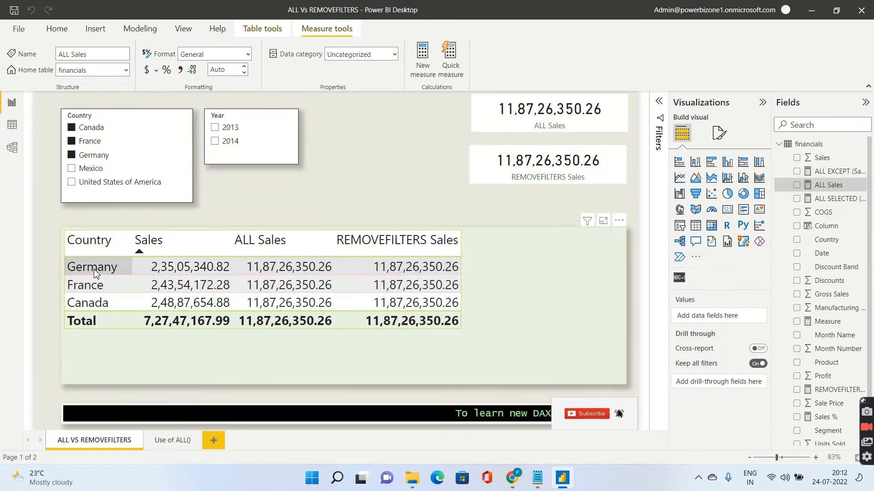
{"action": "mouse_move", "coordinate": [91, 267]}
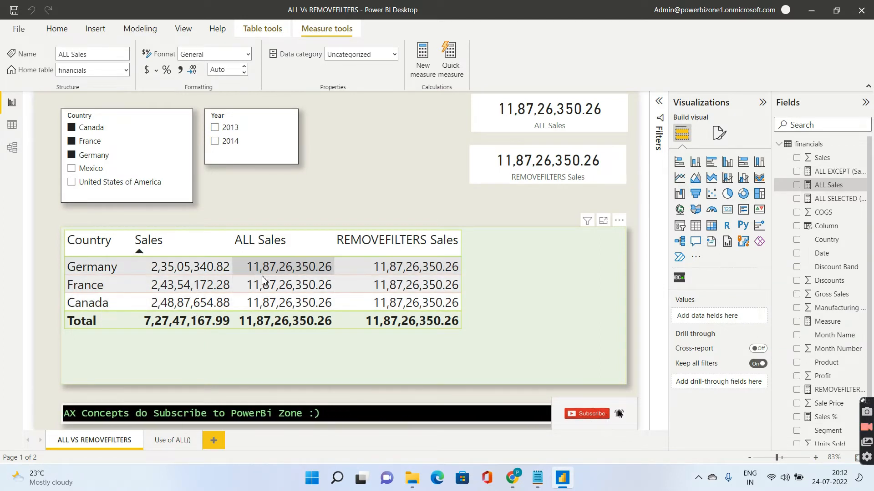
{"action": "mouse_move", "coordinate": [304, 273]}
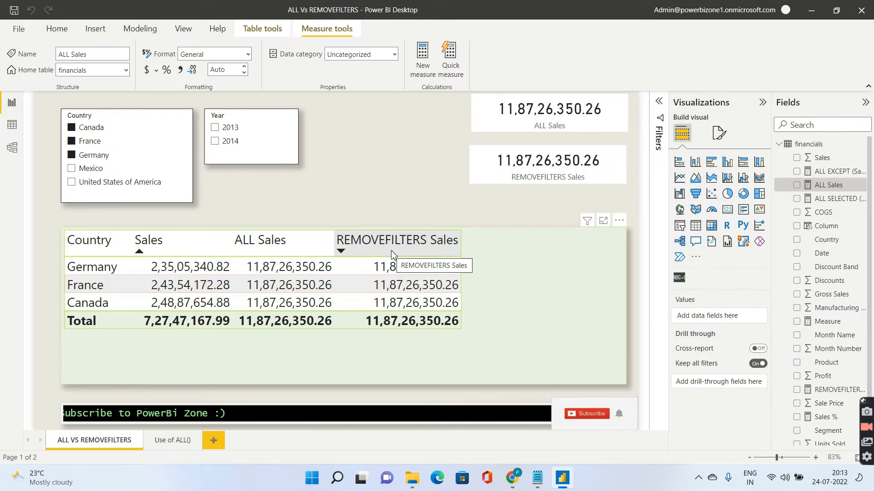
{"action": "mouse_move", "coordinate": [260, 239]}
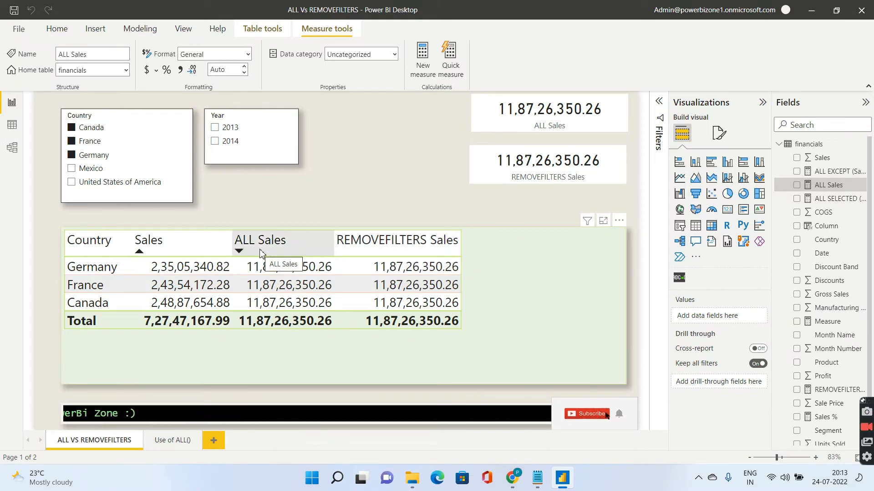
{"action": "mouse_move", "coordinate": [357, 250]}
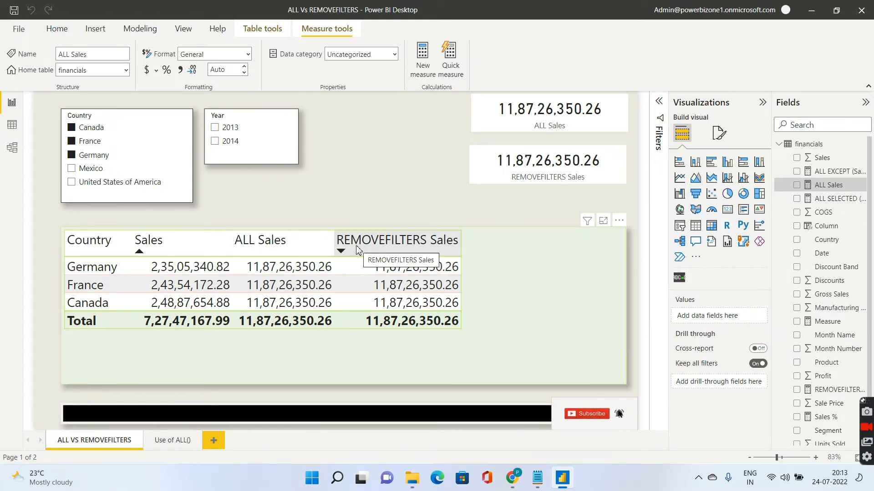
{"action": "mouse_move", "coordinate": [173, 440]}
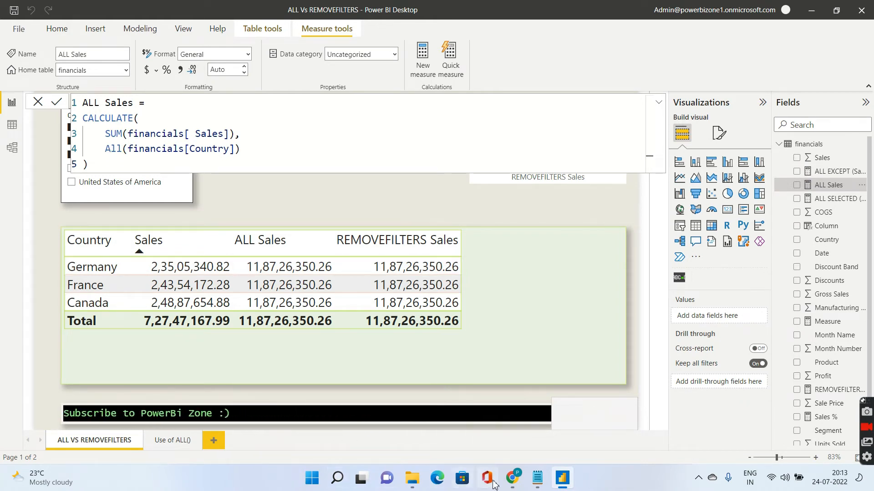
- Read the article's sentence on REMOVEFILTERS replacing ALL, then return to Power BI Desktop
{"action": "left_click", "coordinate": [510, 478]}
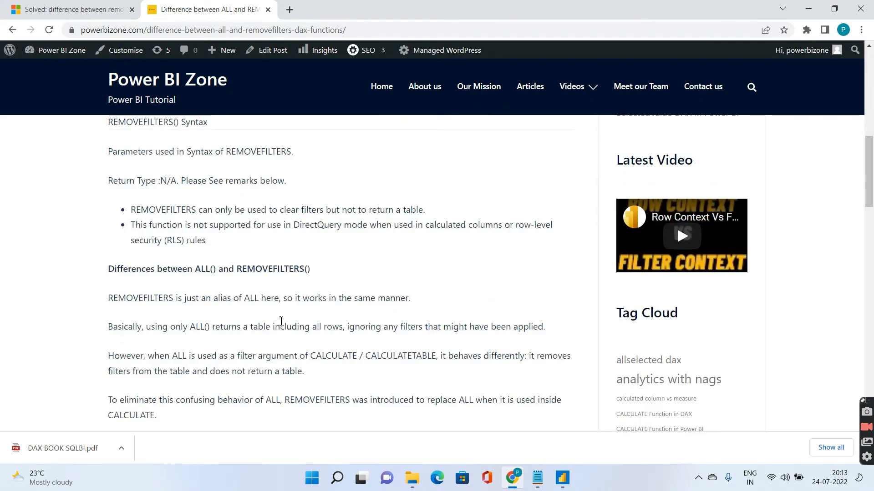
{"action": "scroll", "scroll_direction": "down", "scroll_amount": 3}
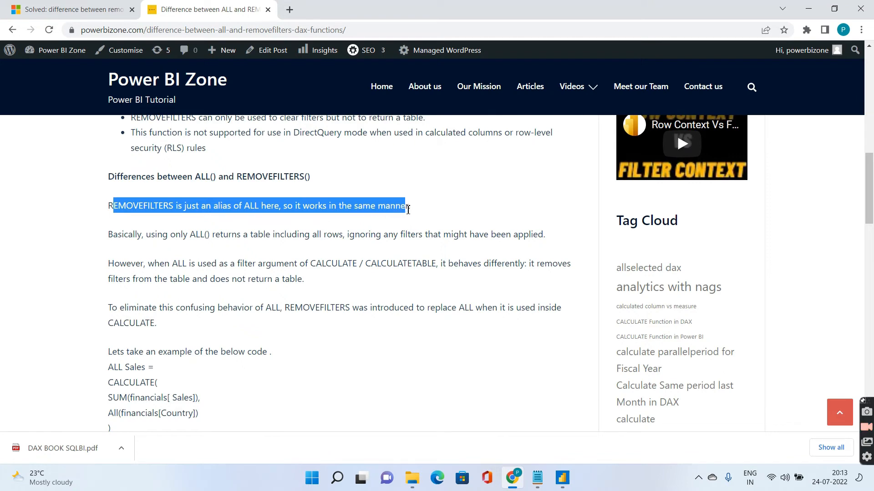
{"action": "mouse_move", "coordinate": [198, 239]}
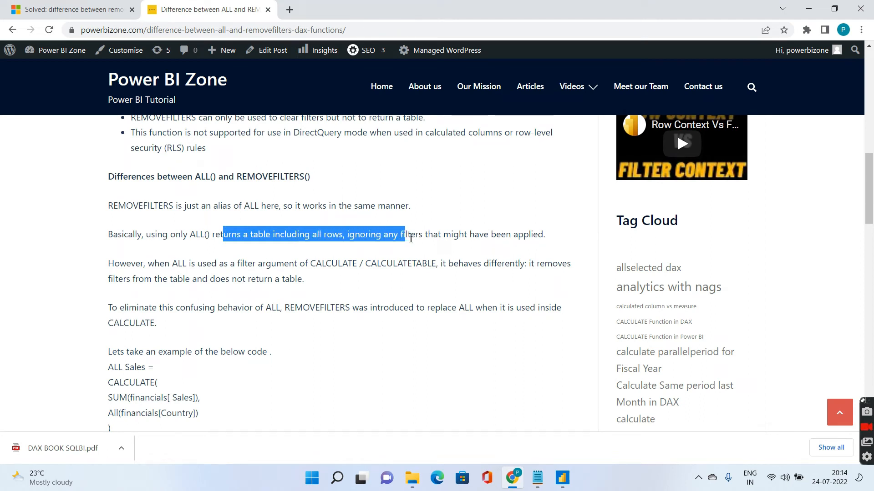
{"action": "mouse_move", "coordinate": [518, 233]}
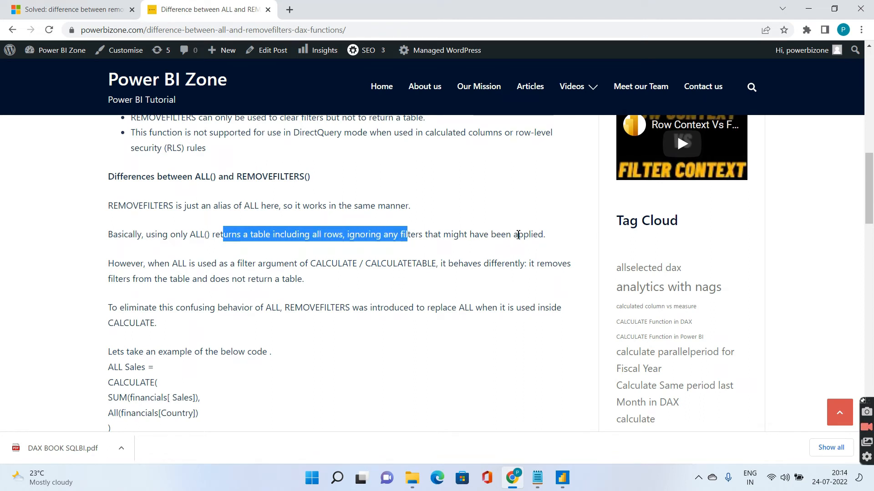
{"action": "mouse_move", "coordinate": [282, 270]}
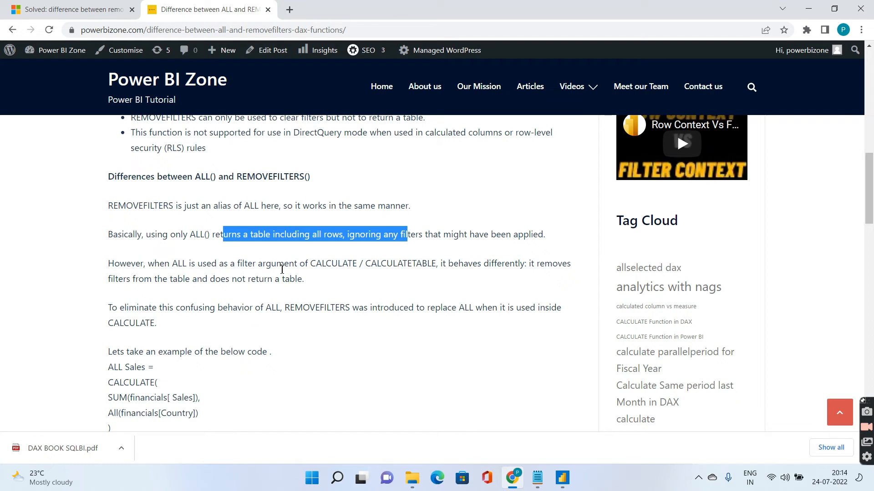
{"action": "mouse_move", "coordinate": [250, 263]}
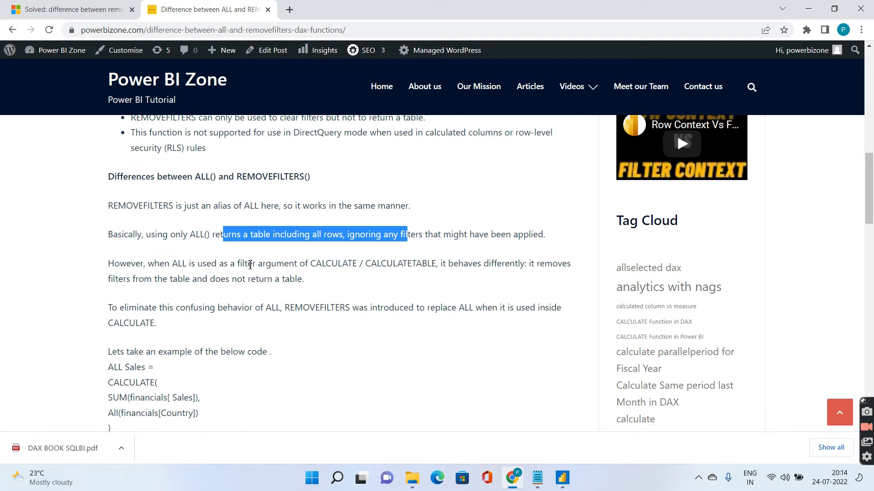
{"action": "mouse_move", "coordinate": [368, 264]}
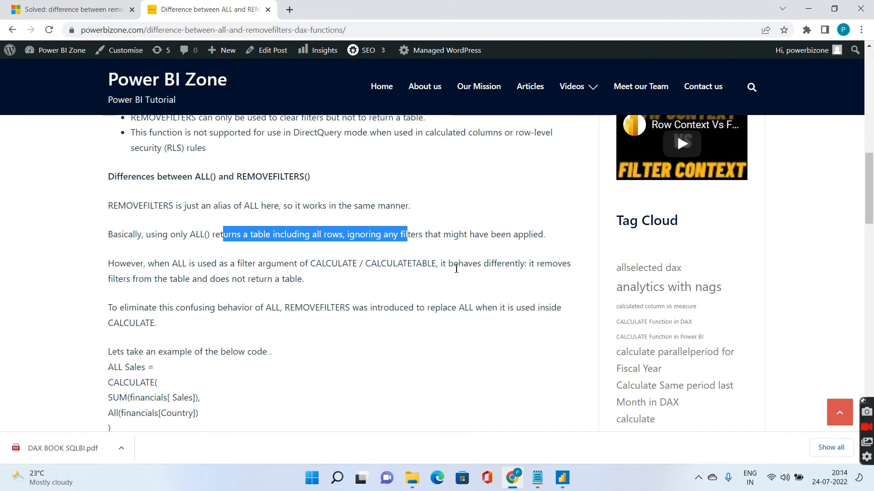
{"action": "mouse_move", "coordinate": [162, 280]}
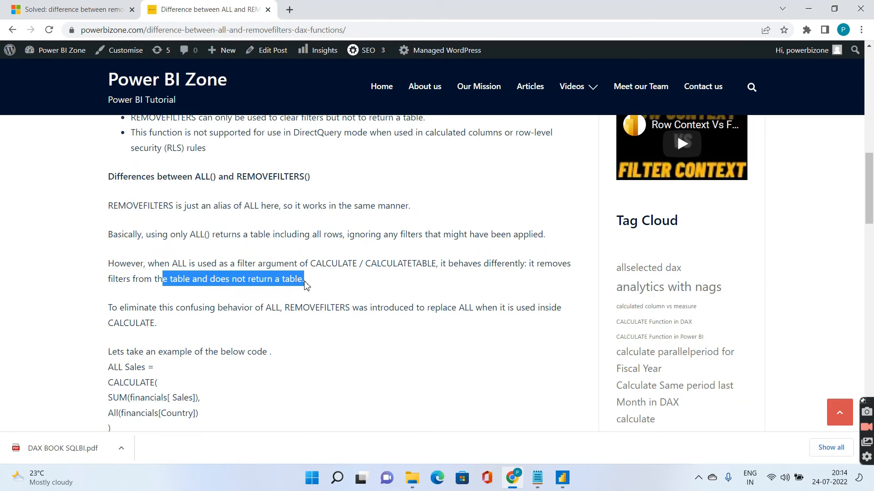
{"action": "mouse_move", "coordinate": [172, 308]}
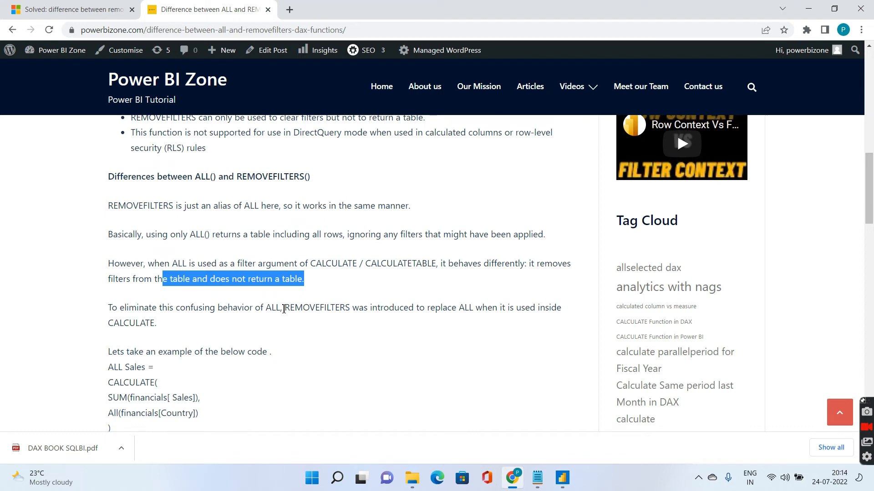
{"action": "double_click", "coordinate": [309, 308]}
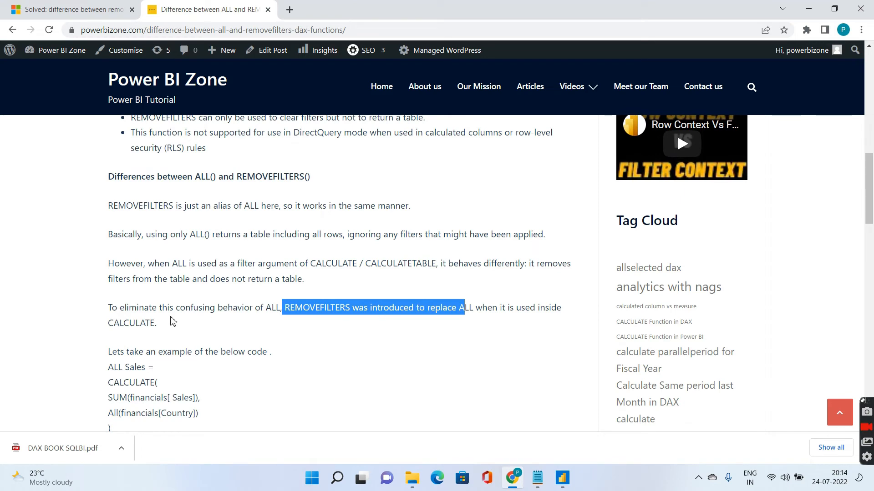
{"action": "left_click", "coordinate": [560, 478]}
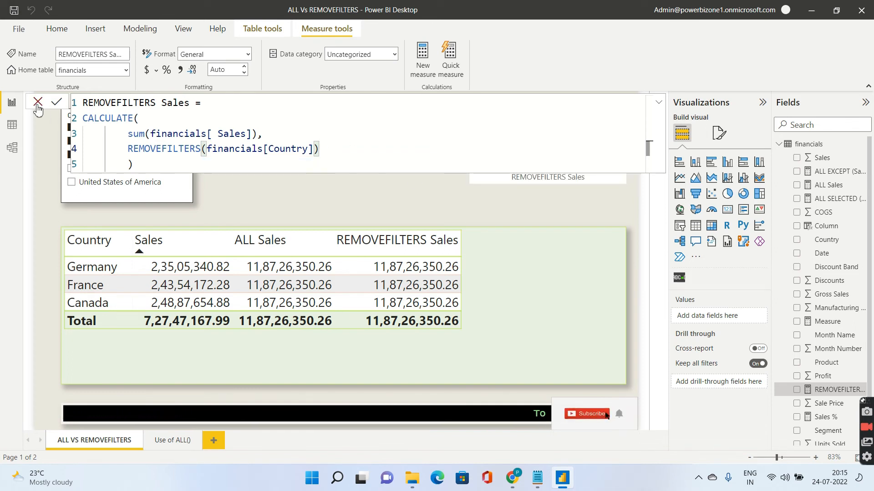
- Cancel the REMOVEFILTERS Sales formula to show the full report page again
{"action": "left_click", "coordinate": [56, 102]}
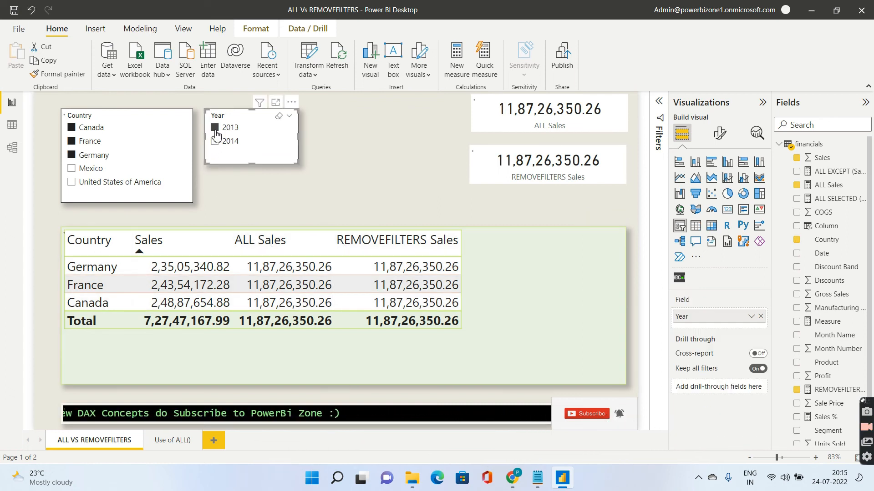
- Select 2013 in the Year slicer so both measures show 2,64,15,255.51
{"action": "left_click", "coordinate": [215, 127]}
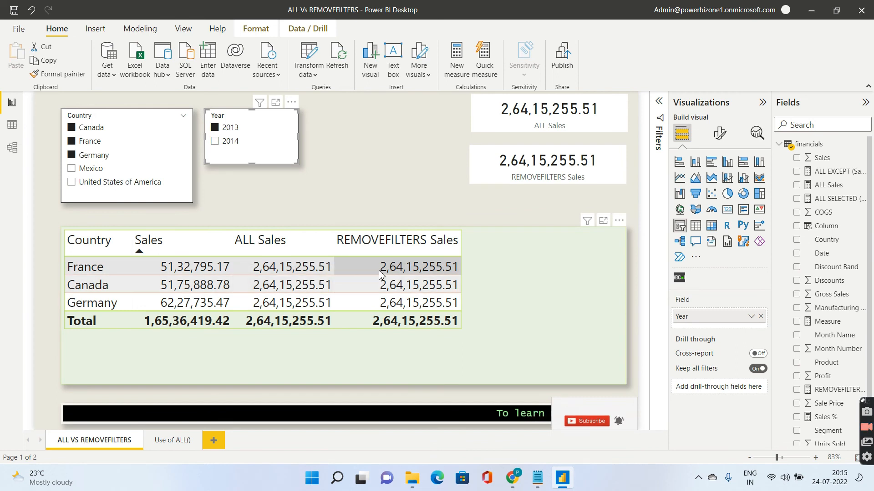
{"action": "mouse_move", "coordinate": [257, 242]}
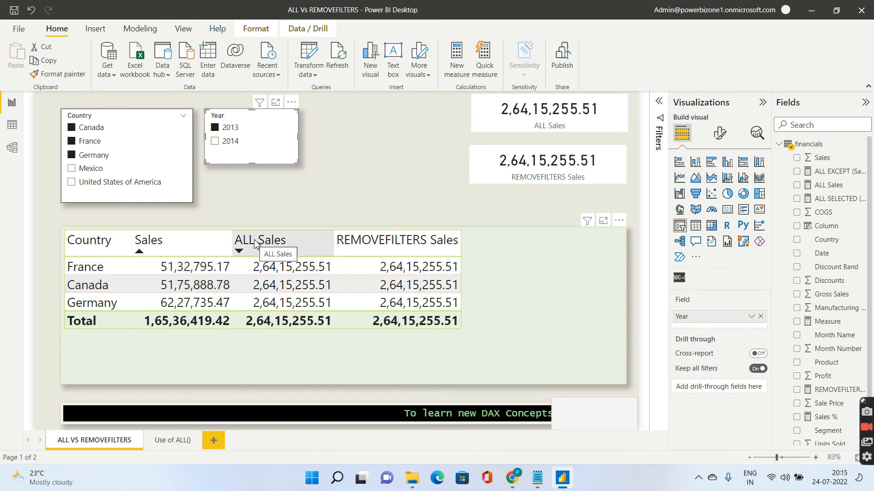
{"action": "mouse_move", "coordinate": [339, 239]}
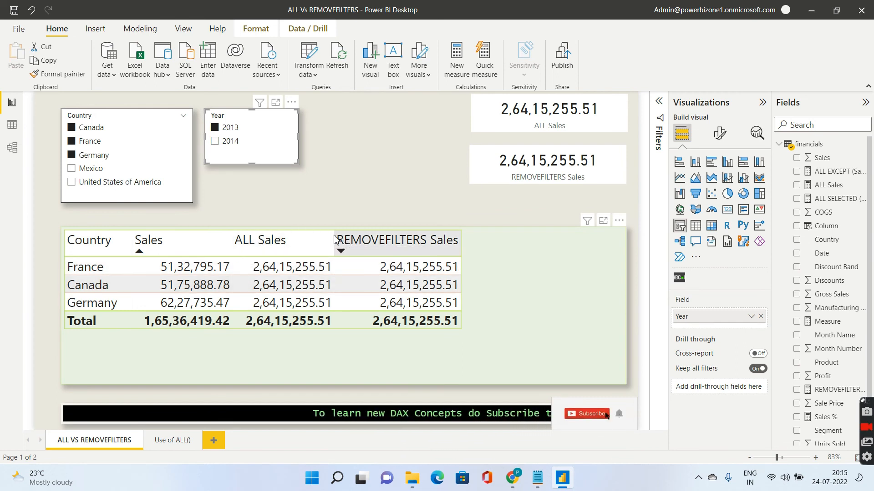
{"action": "mouse_move", "coordinate": [372, 351]}
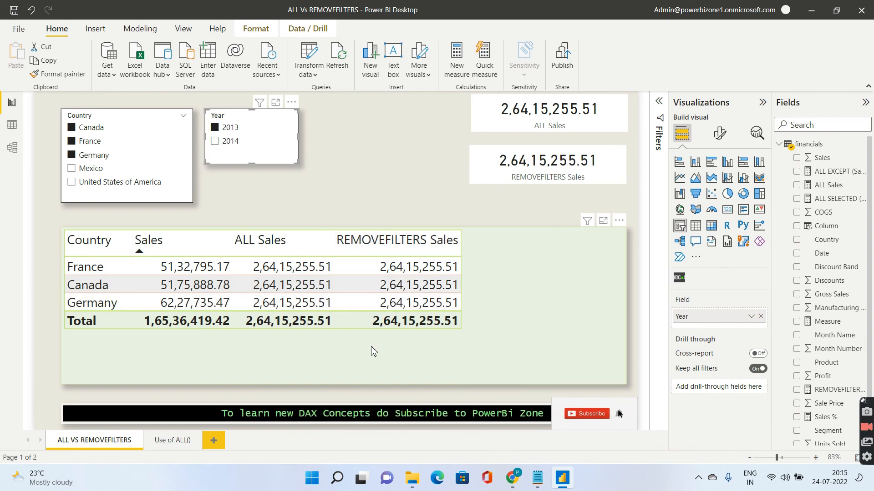